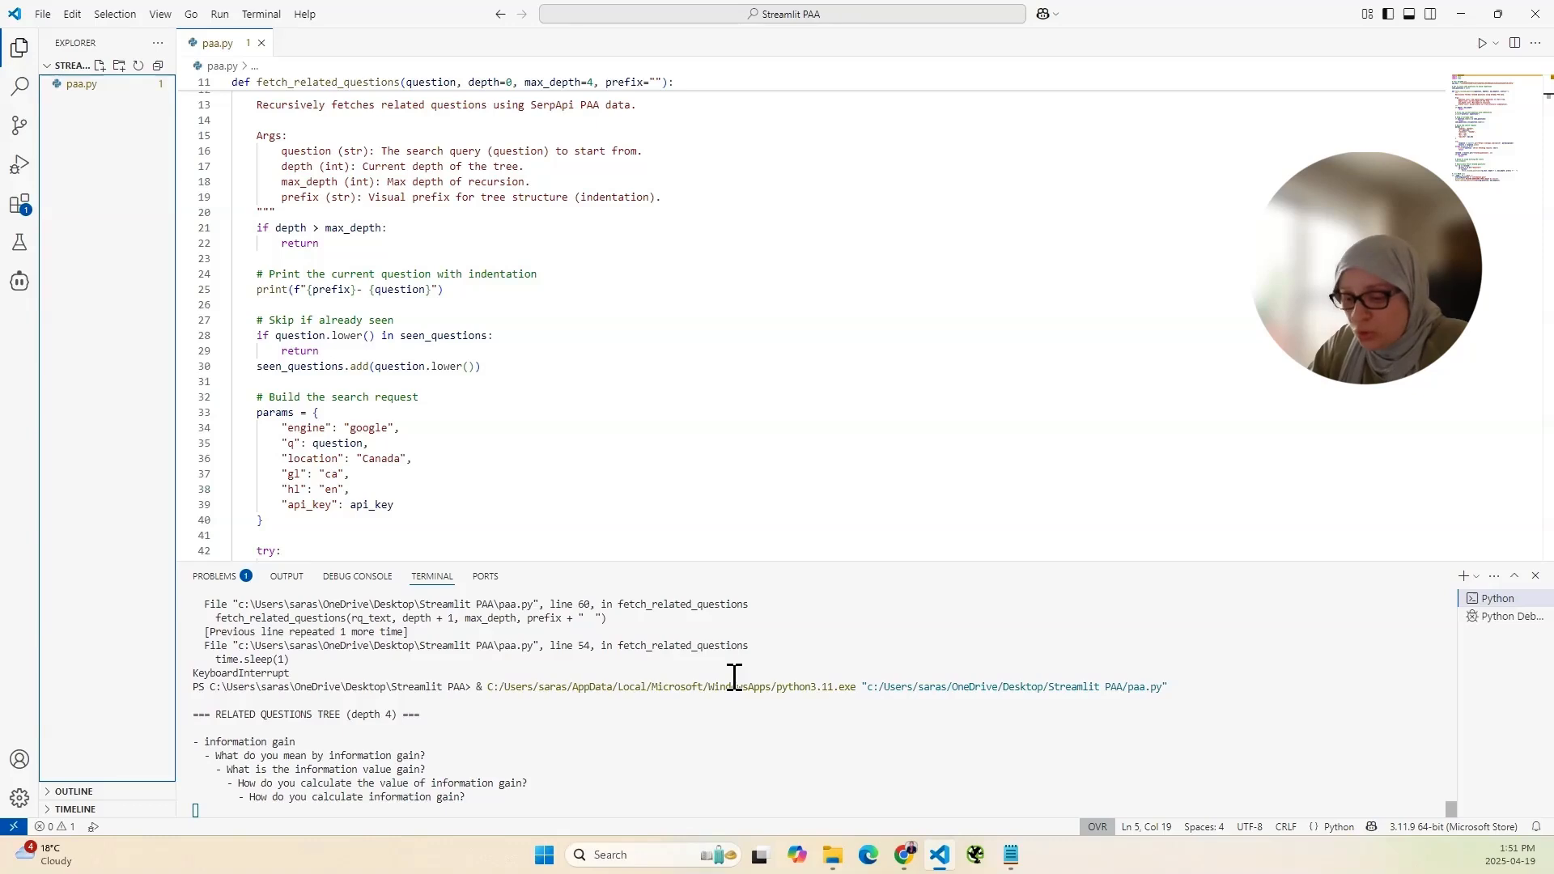
Scroll down the terminal showing the KeyboardInterrupt traceback after stopping paa.py.
scroll("down", 3)
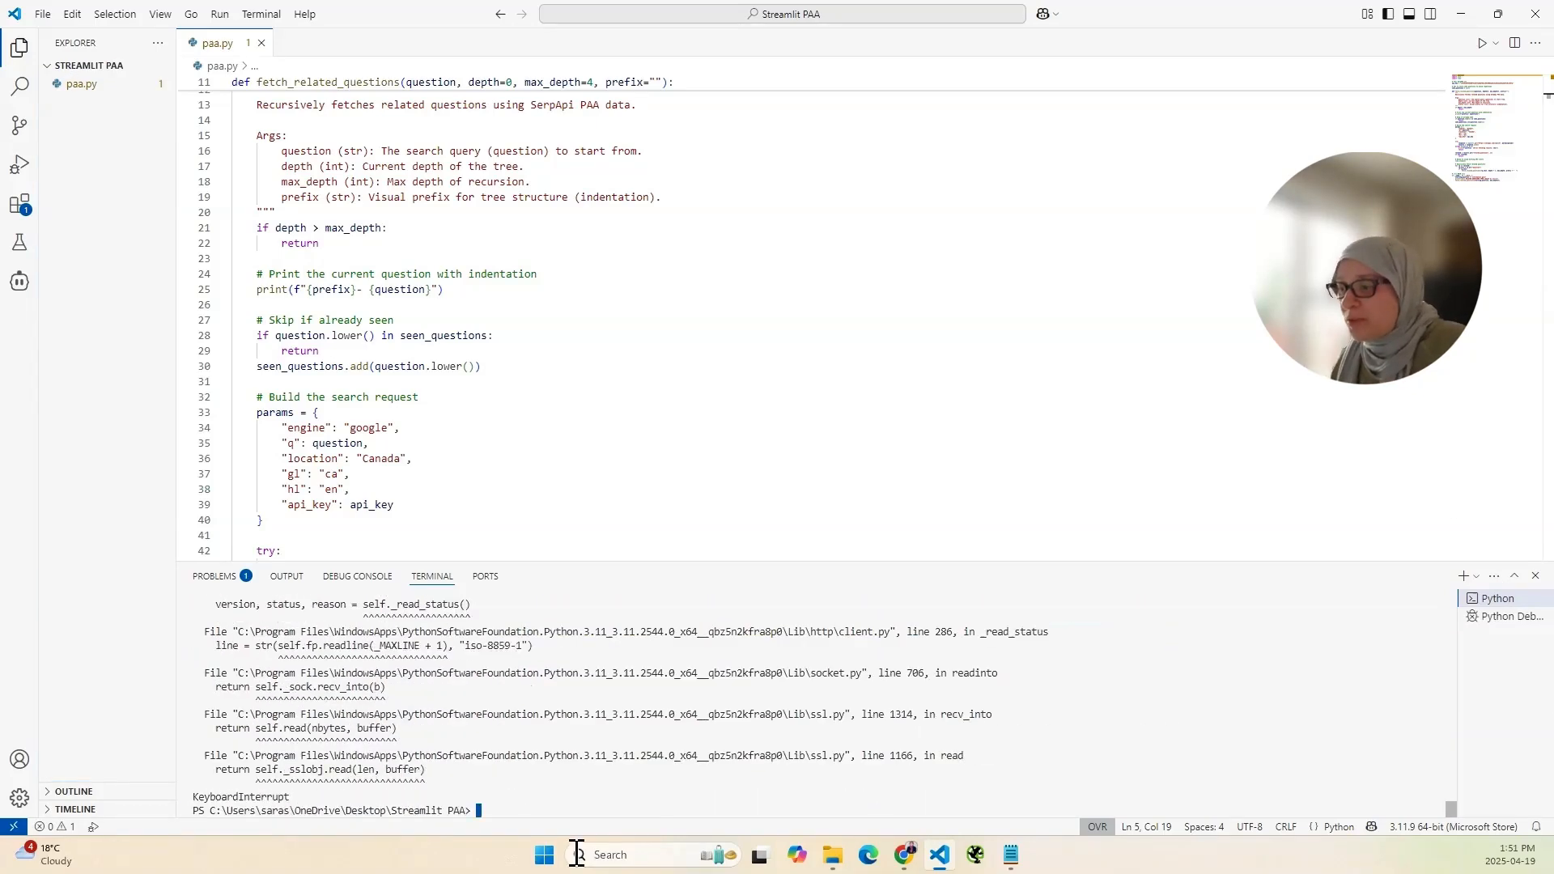
mouse_move(1470, 58)
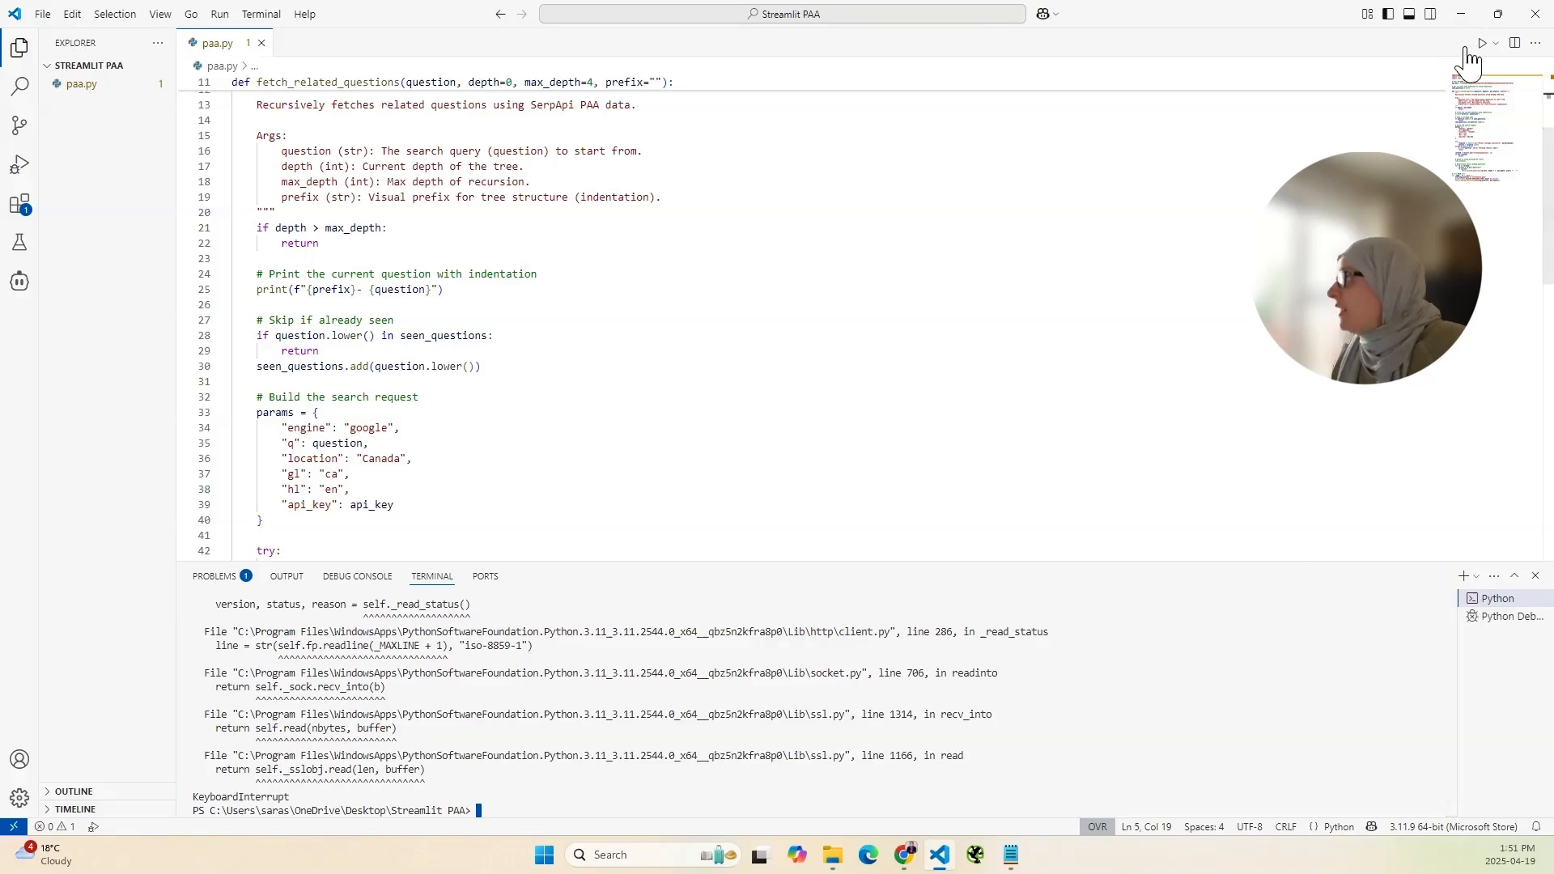
left_click(1480, 42)
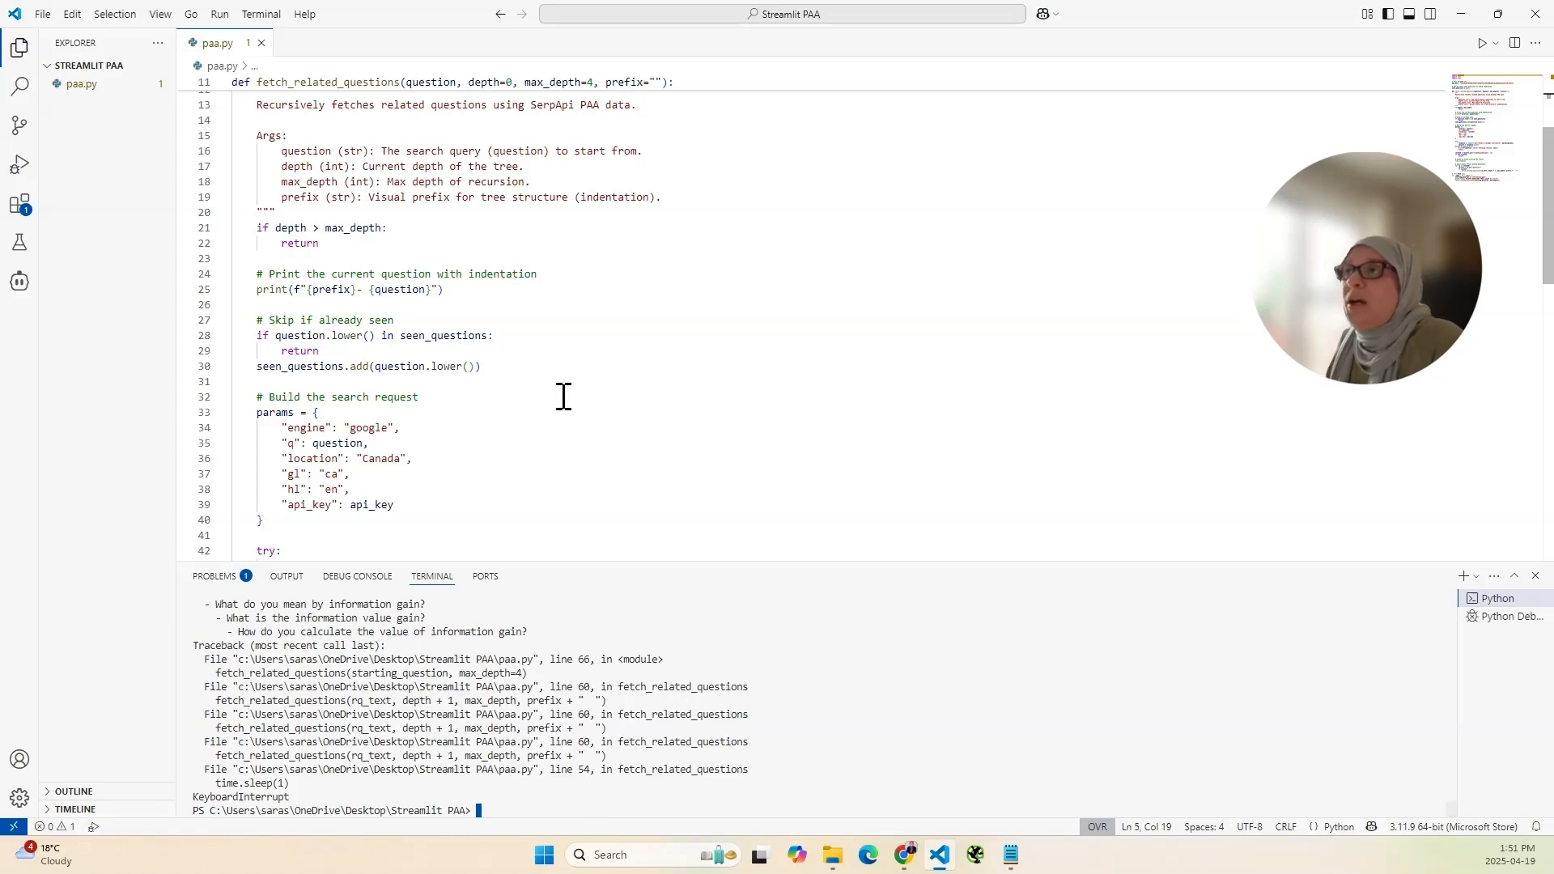
left_click(301, 352)
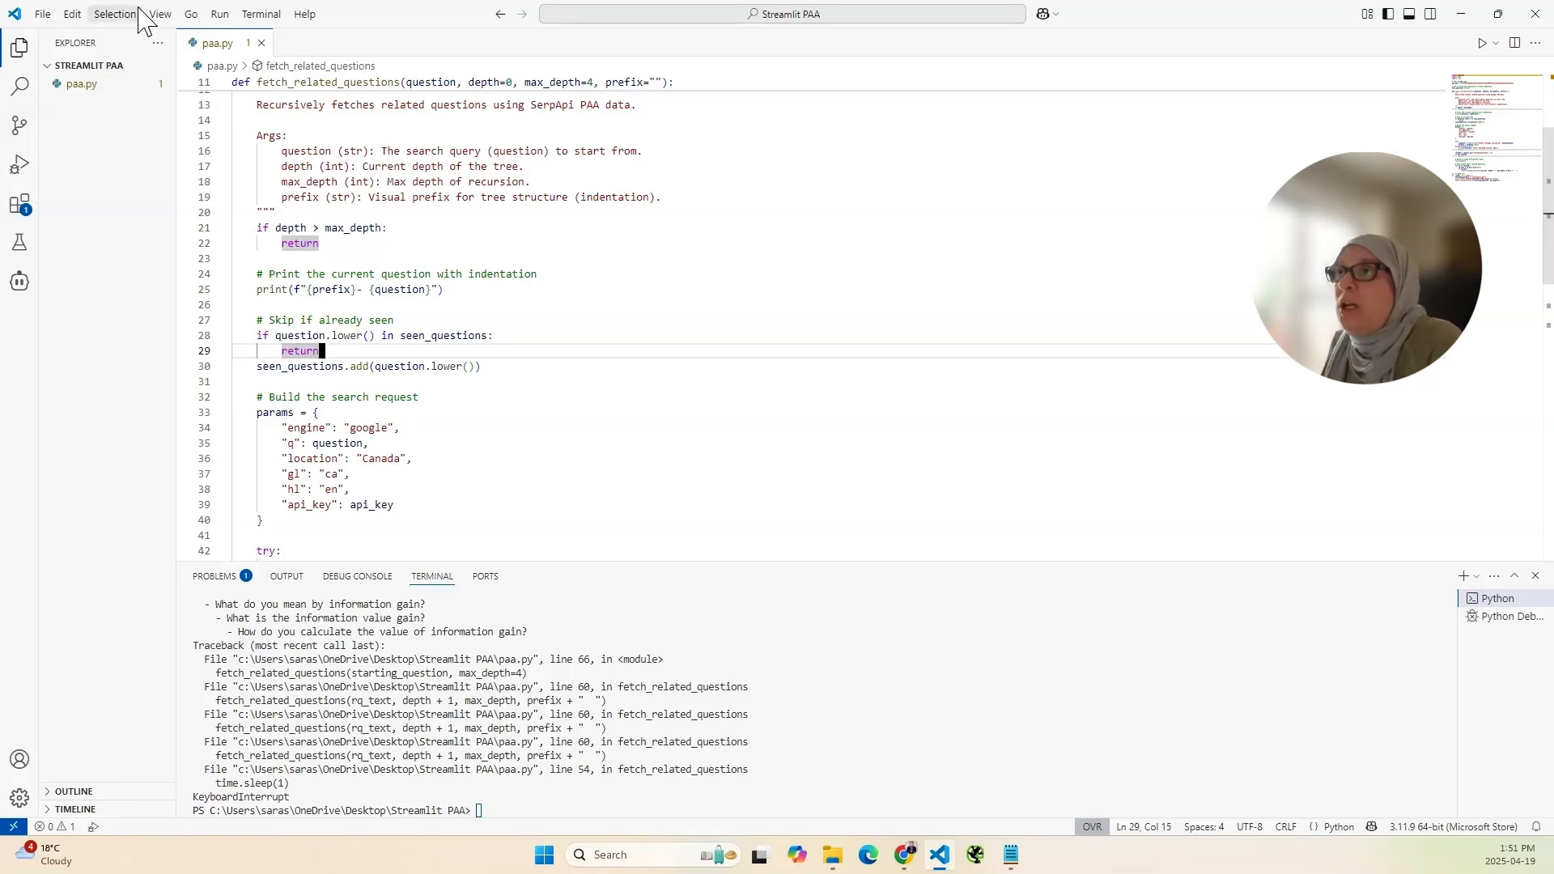
Start debugging paa.py from the Run menu, printing the depth-4 information-gain tree.
left_click(219, 14)
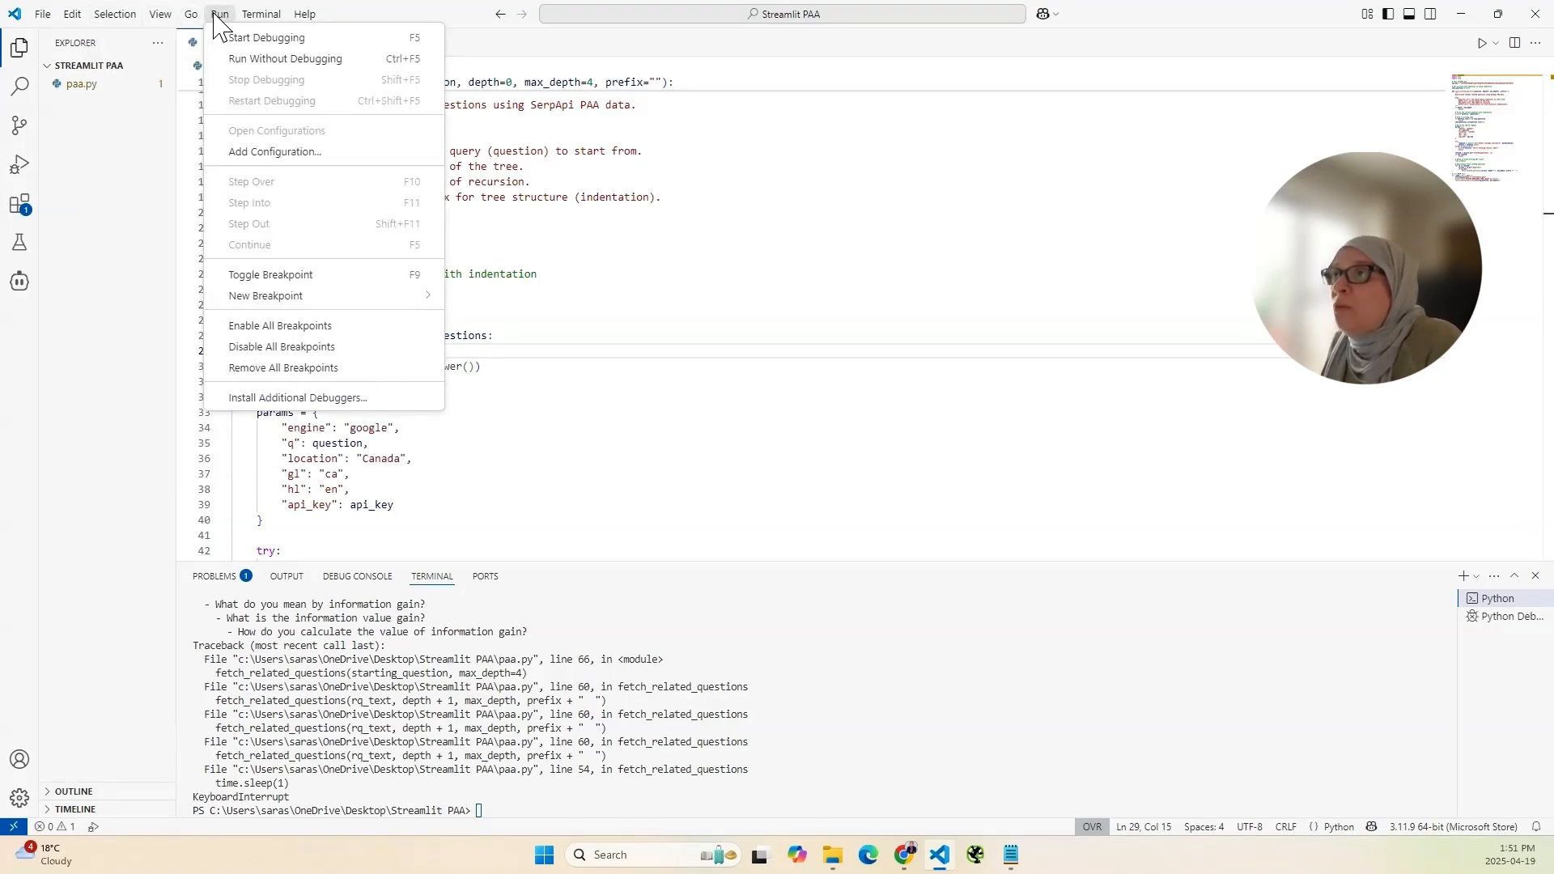
mouse_move(266, 37)
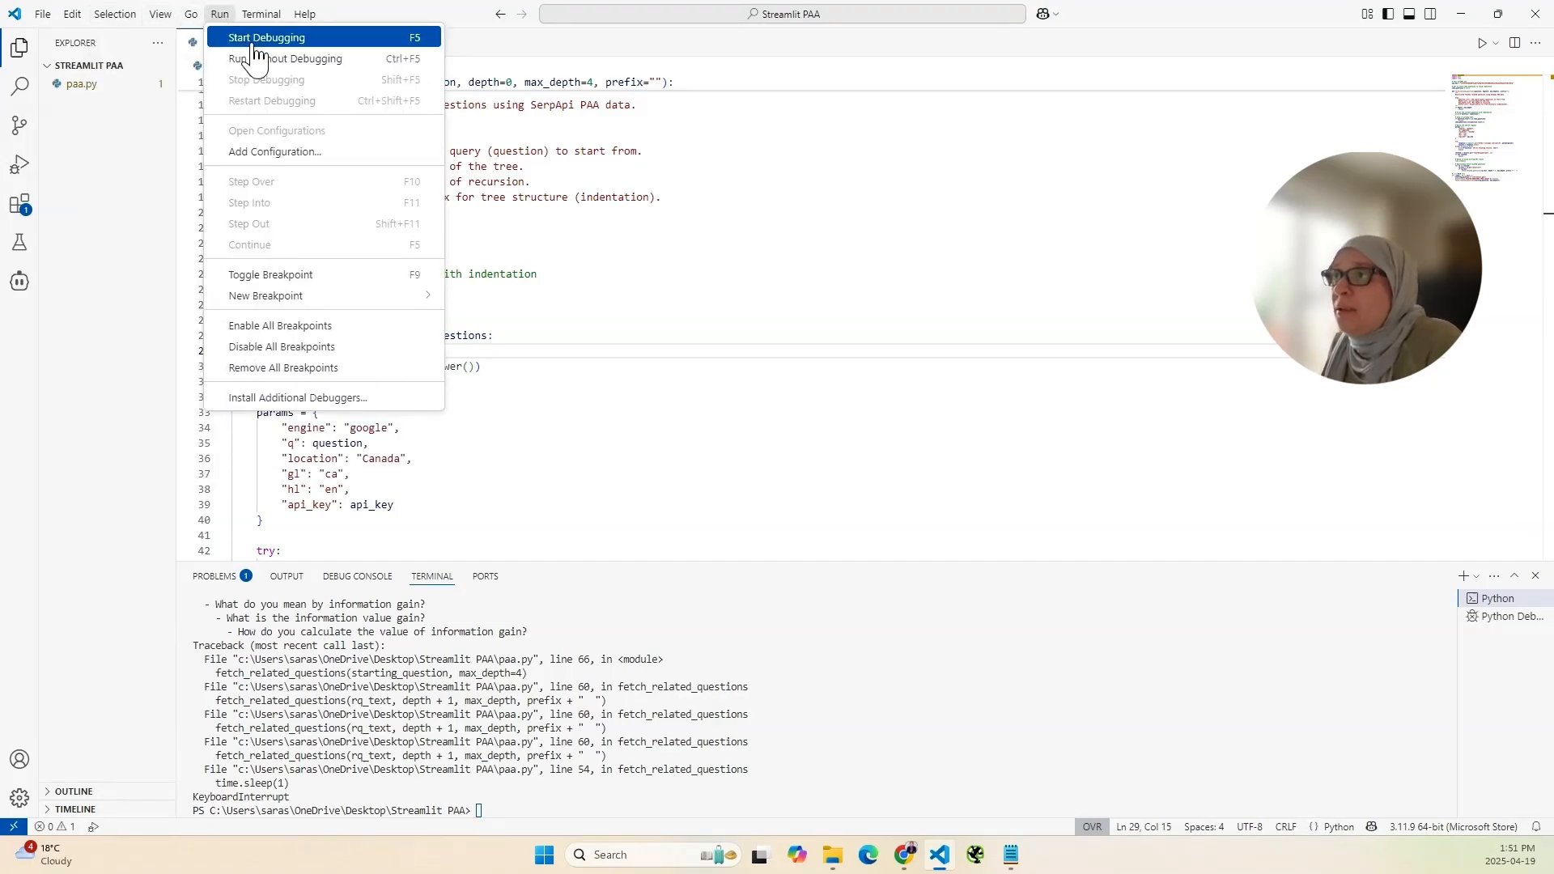
mouse_move(349, 60)
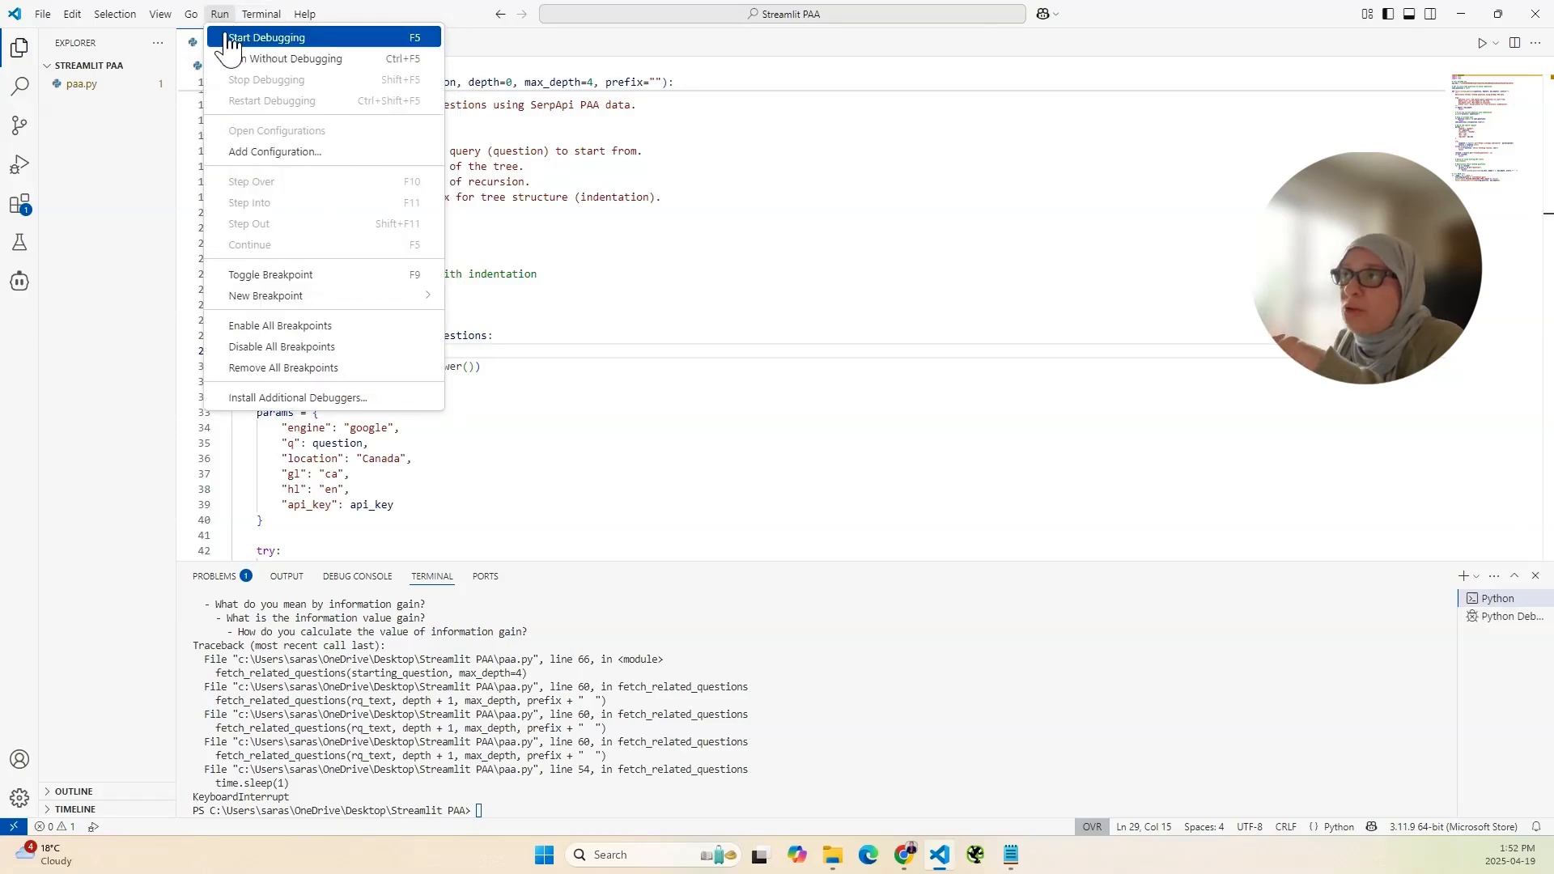
left_click(267, 37)
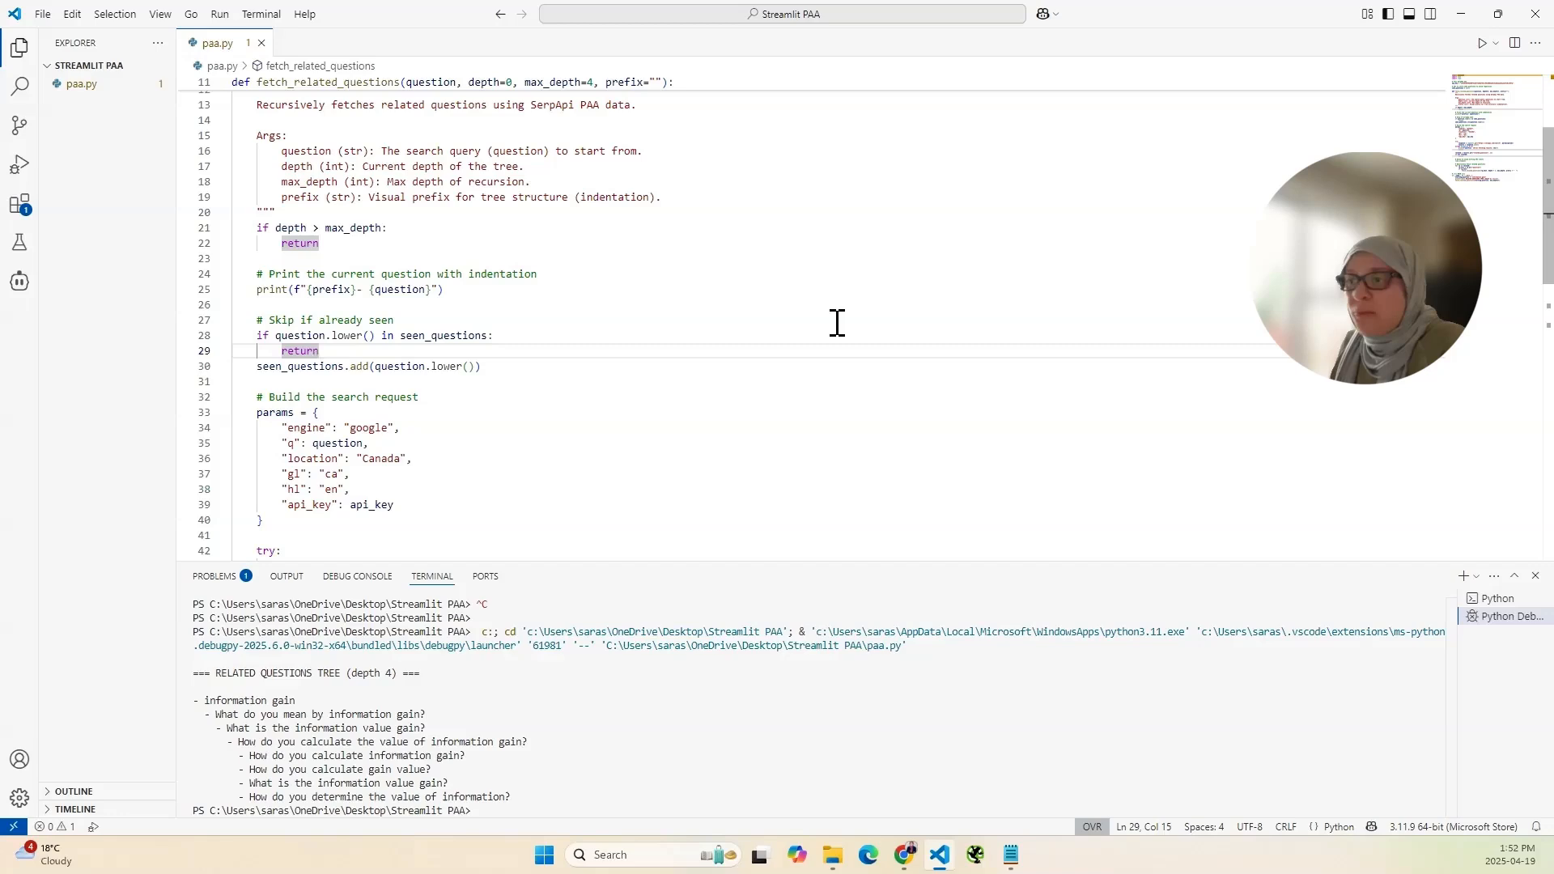
mouse_move(757, 306)
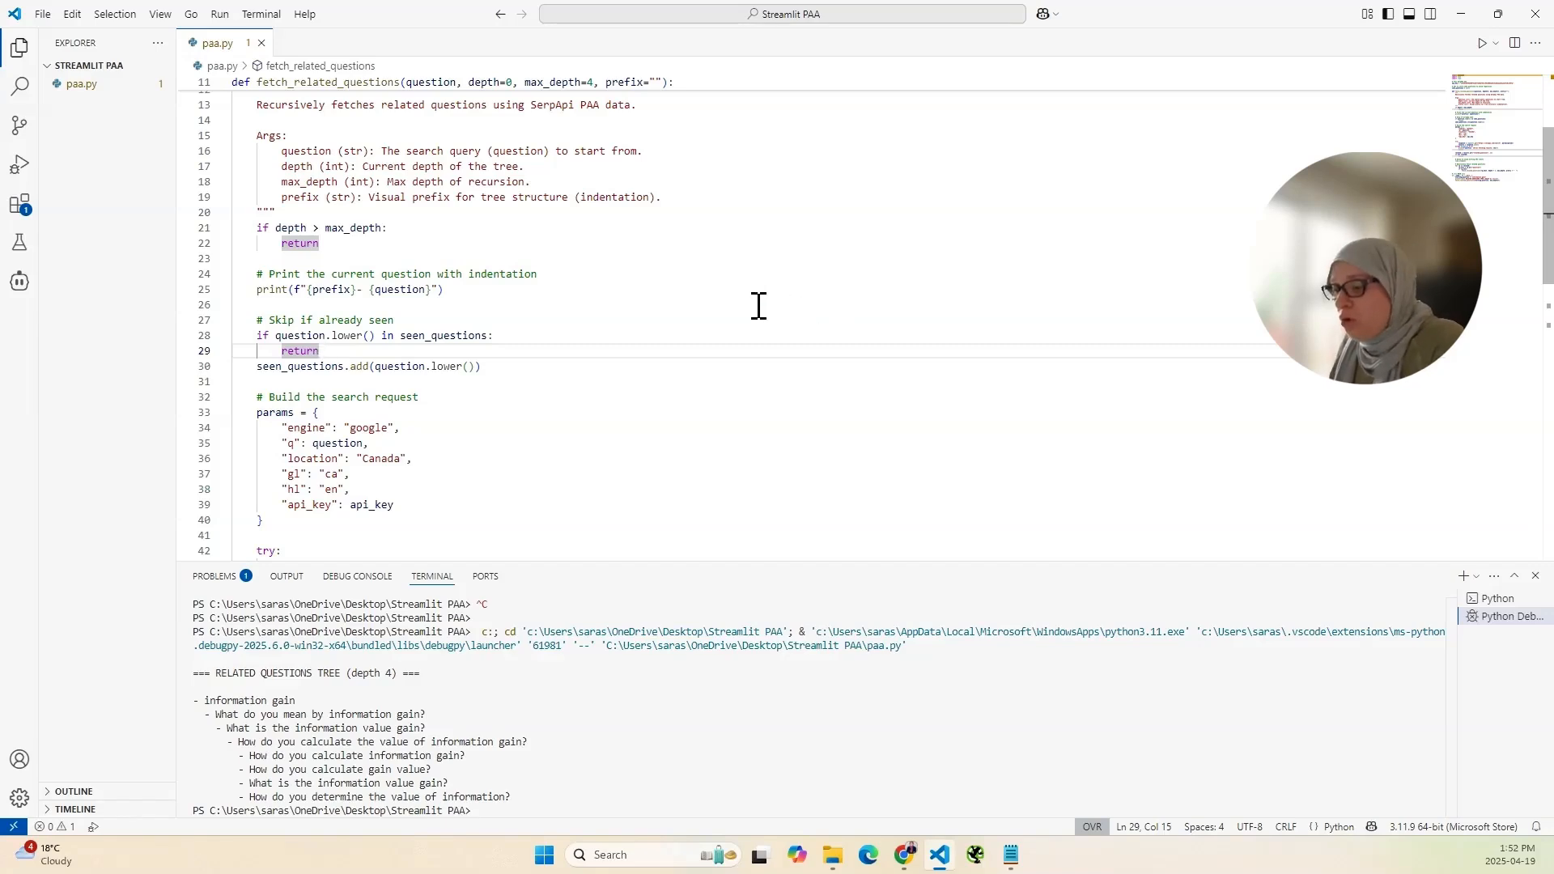
Reopen the Run menu over the finished information-gain tree output.
left_click(221, 15)
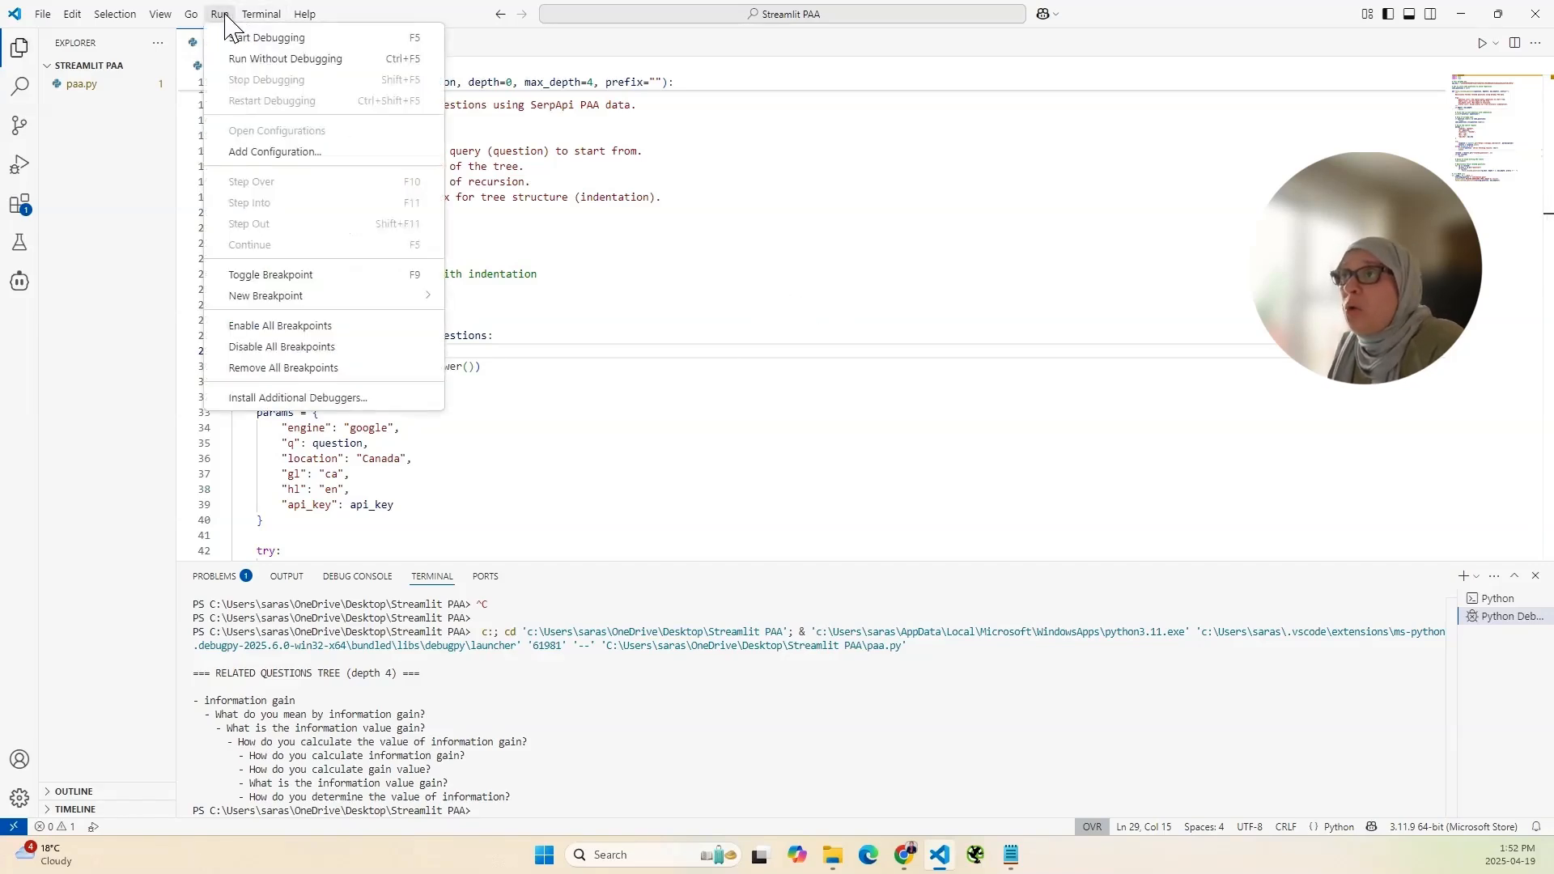
mouse_move(714, 300)
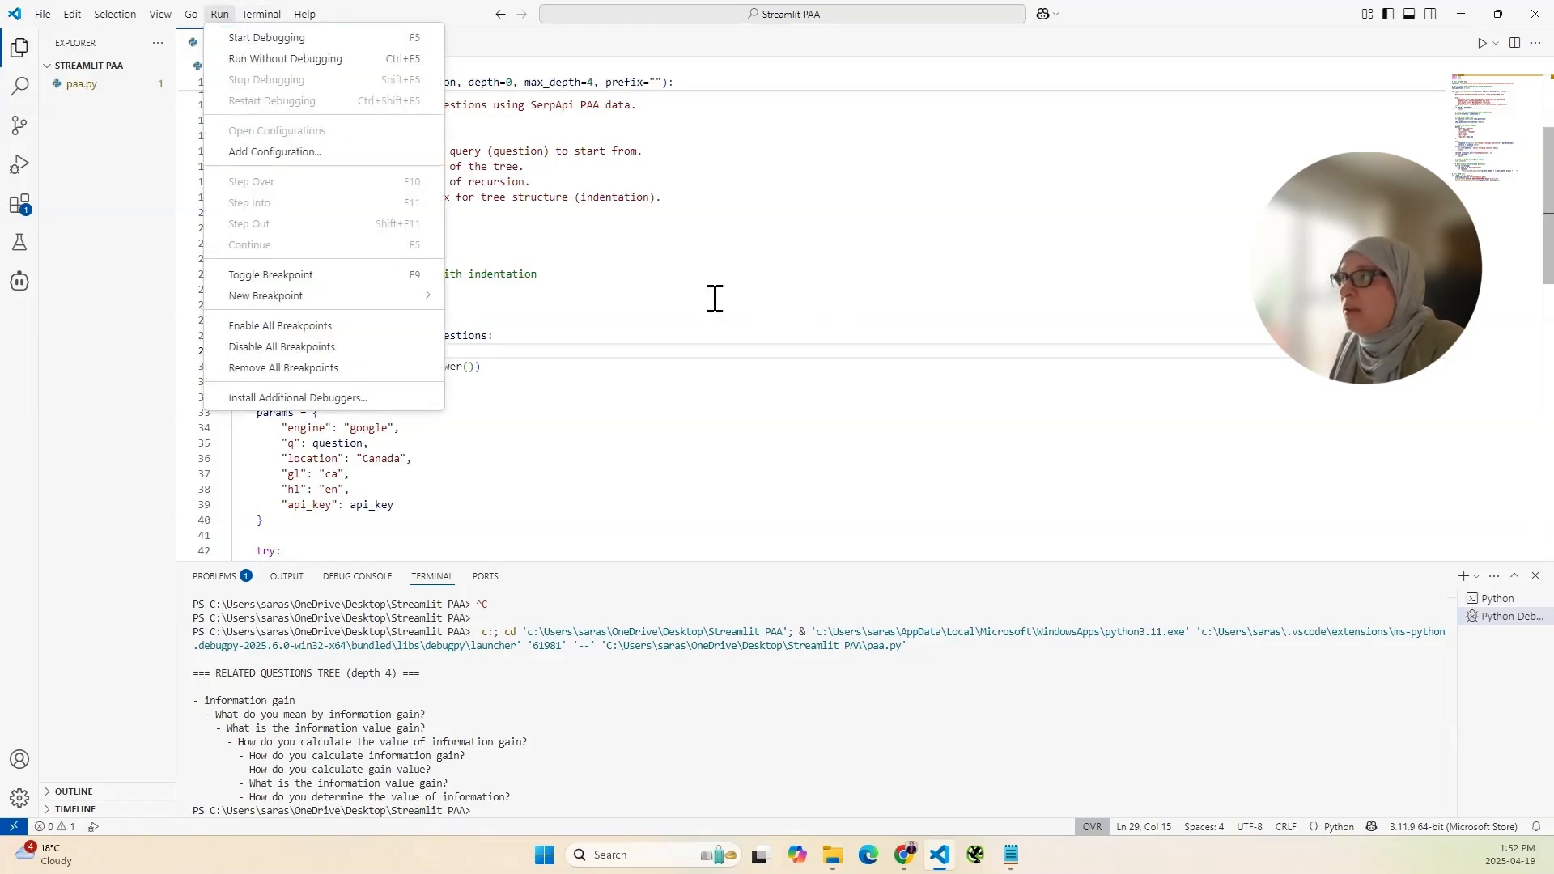